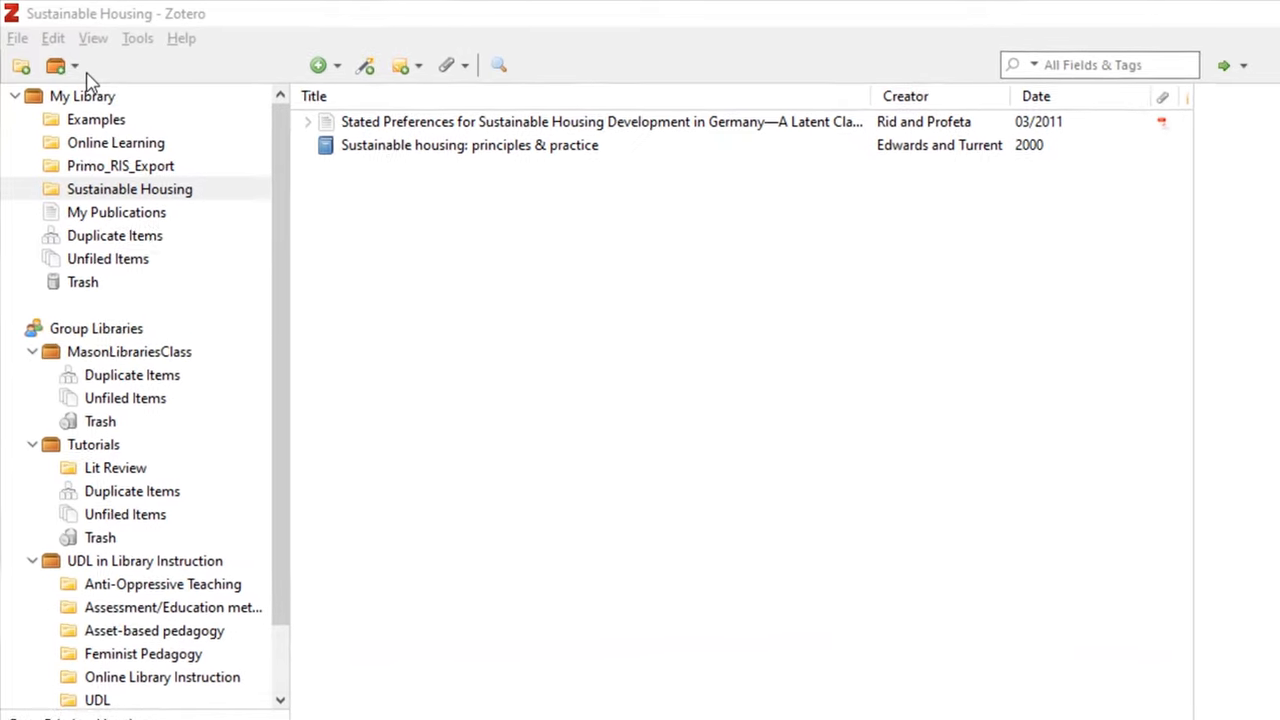
# Open the New Library dropdown to show the New Group and New Feed options
pyautogui.click(75, 65)
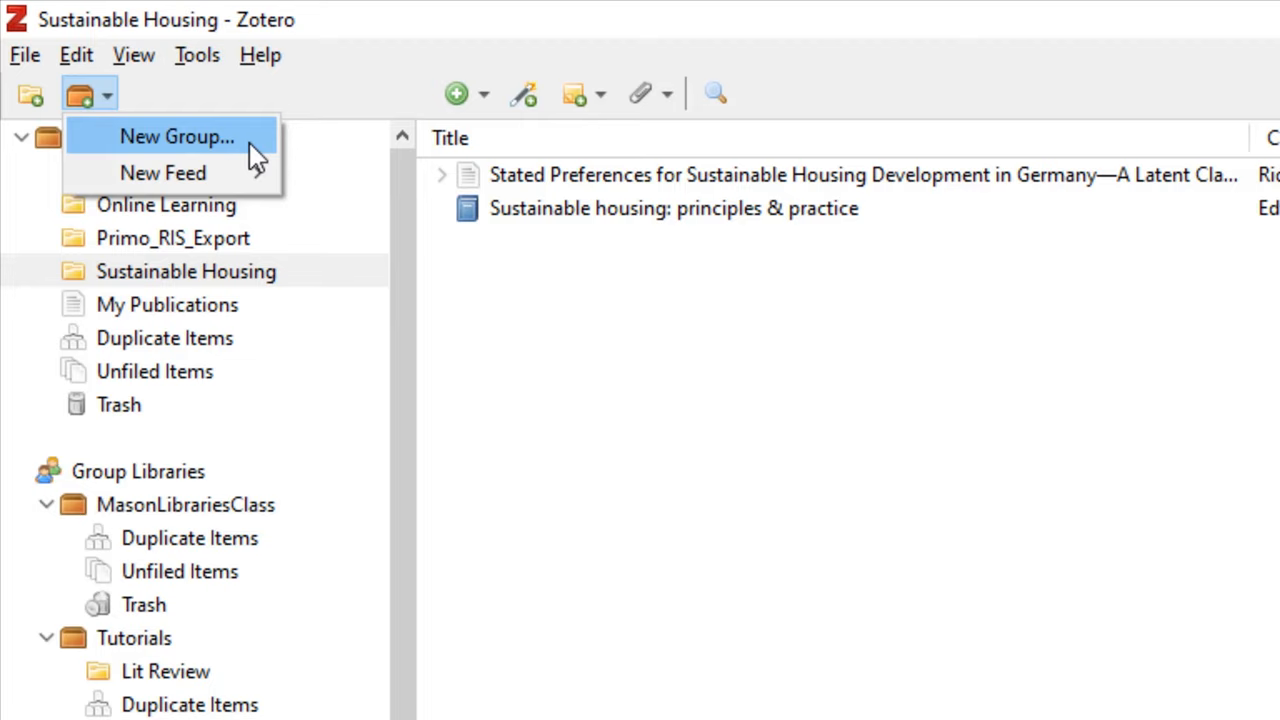
# Choose New Group, sign in on zotero.org, and go to the Groups page
pyautogui.click(176, 136)
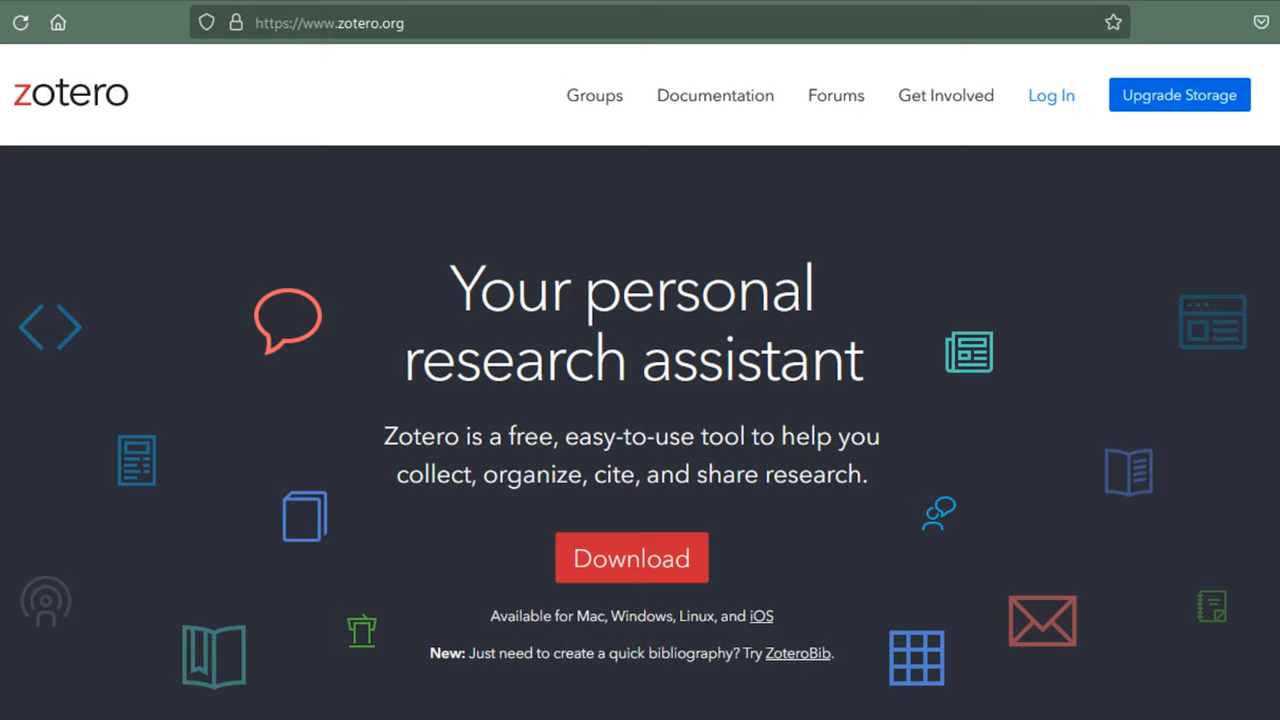
pyautogui.moveTo(1051, 95)
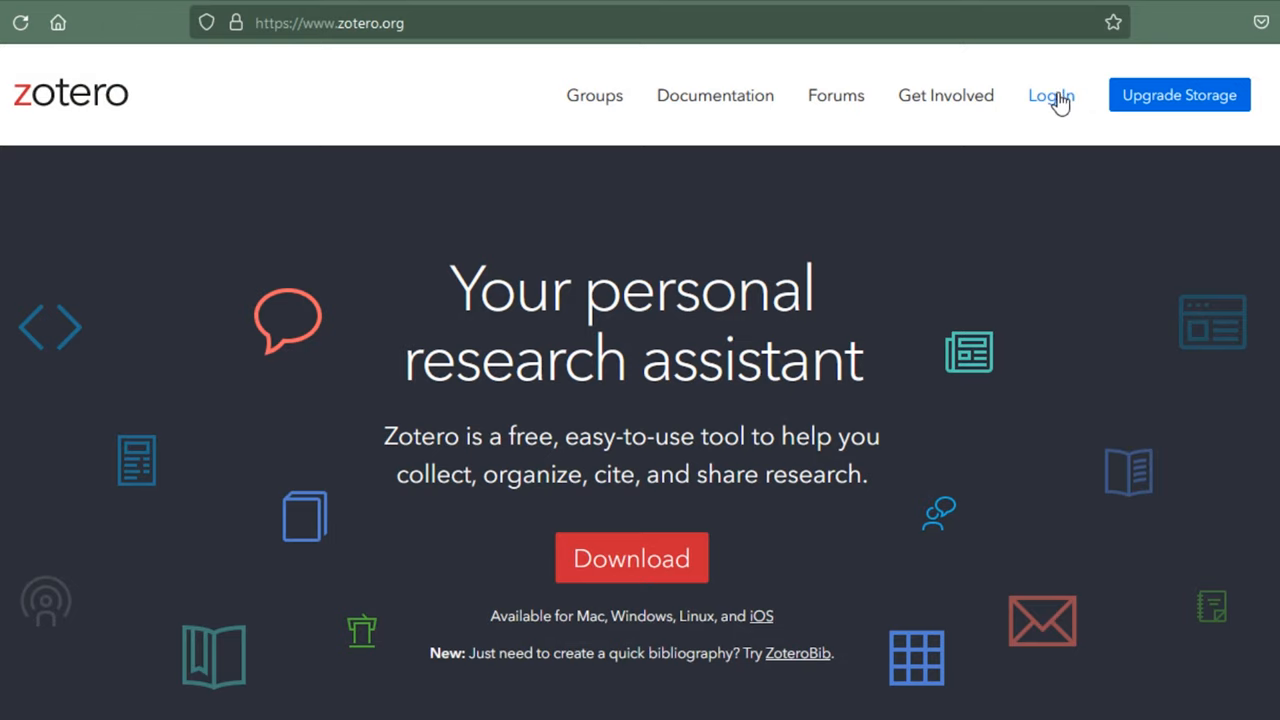
pyautogui.click(1049, 95)
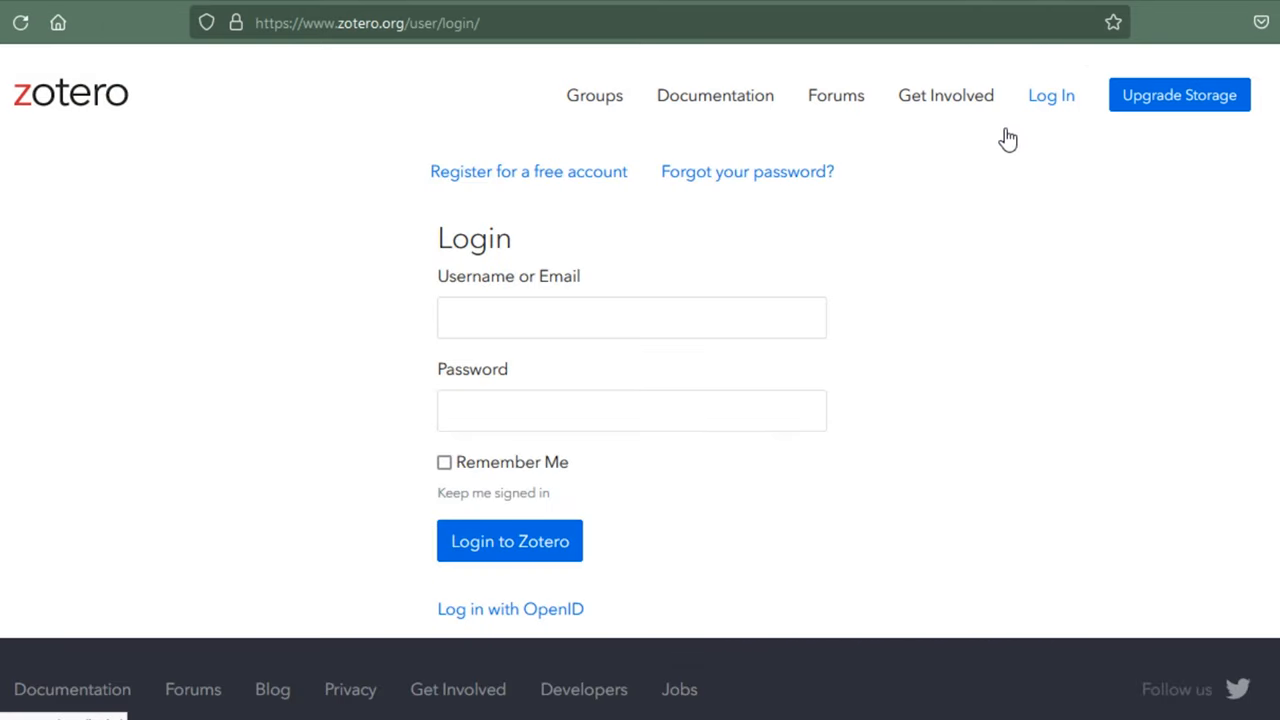
pyautogui.click(509, 540)
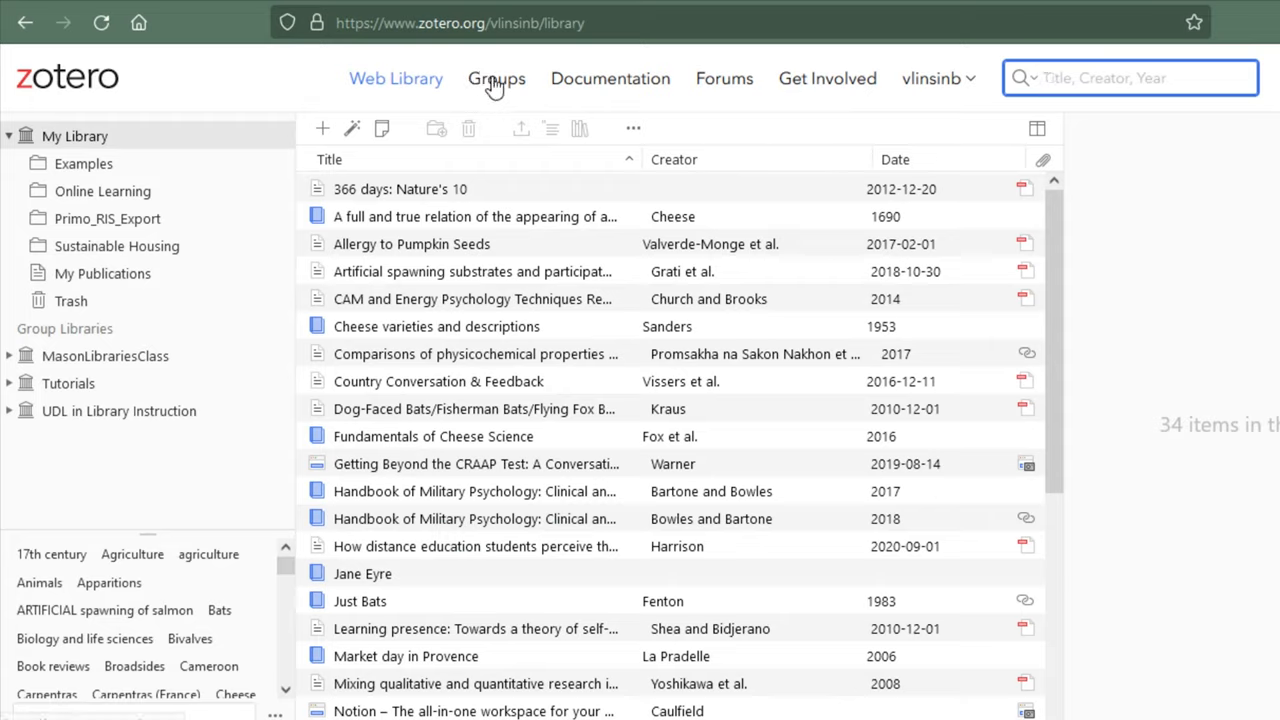
pyautogui.click(496, 78)
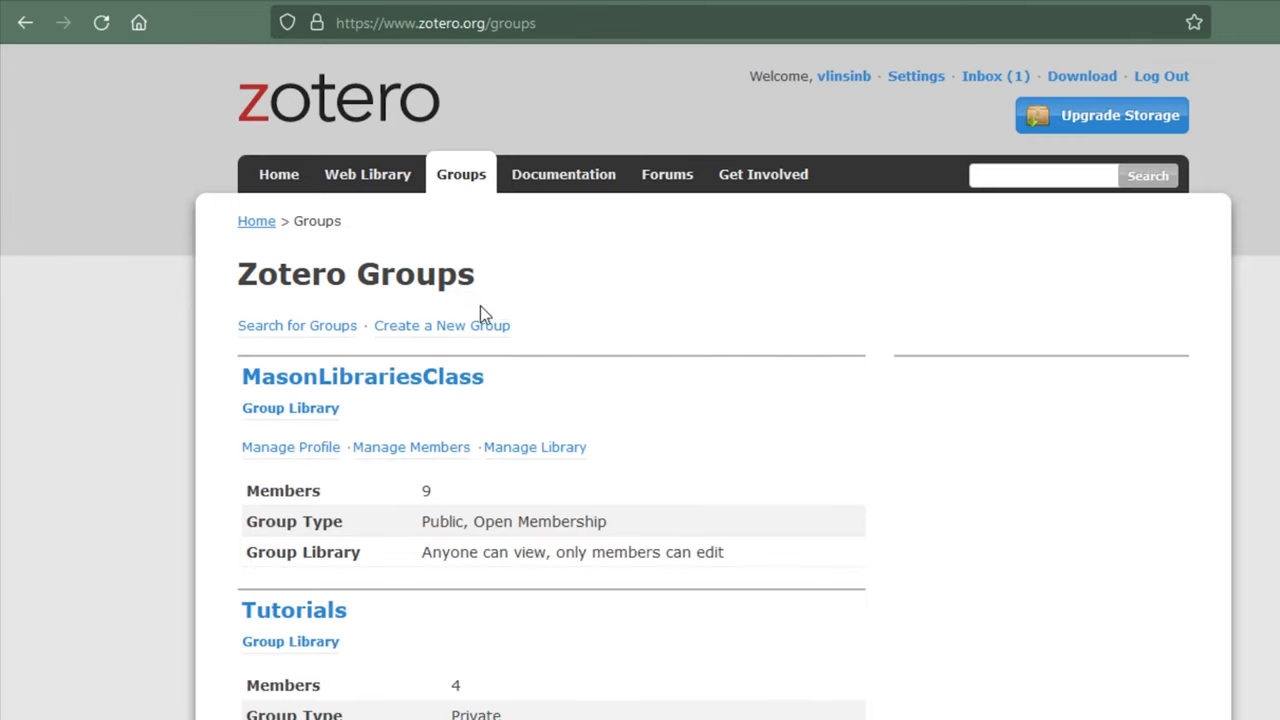
# Start a new group named 'Tutorial Test', keeping Private Membership selected
pyautogui.click(441, 325)
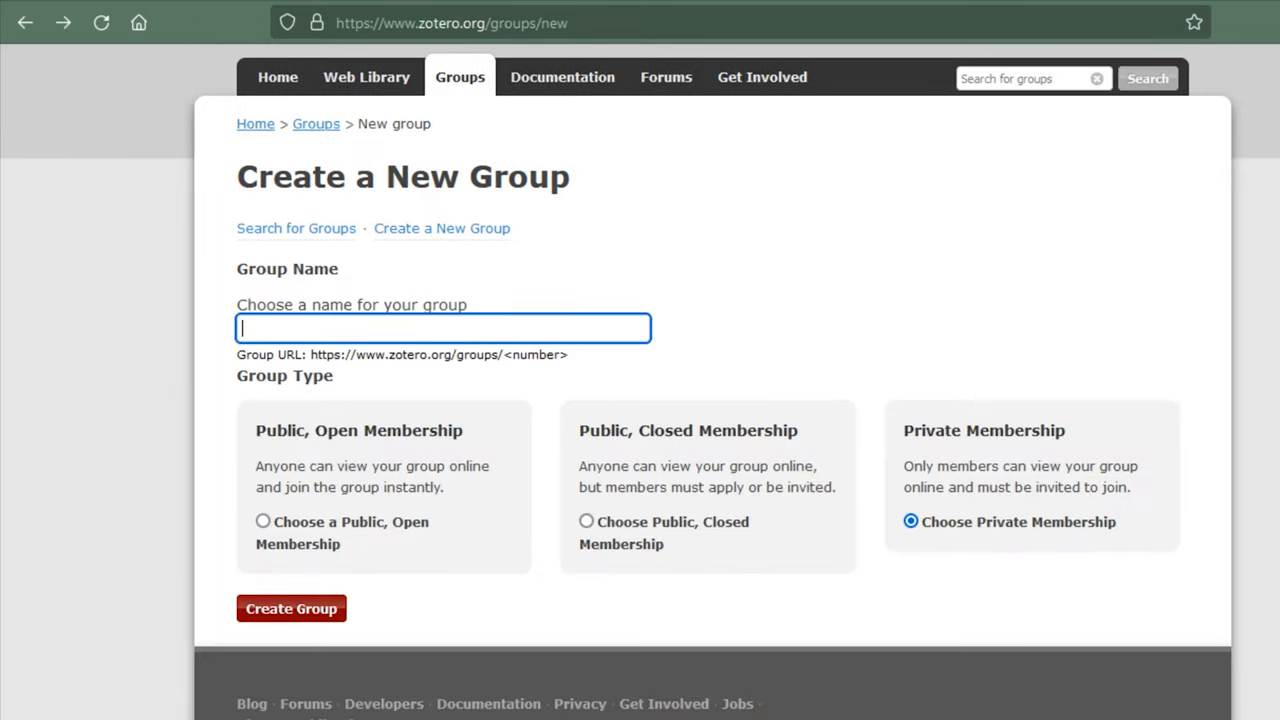
pyautogui.write('Tutorial Te')
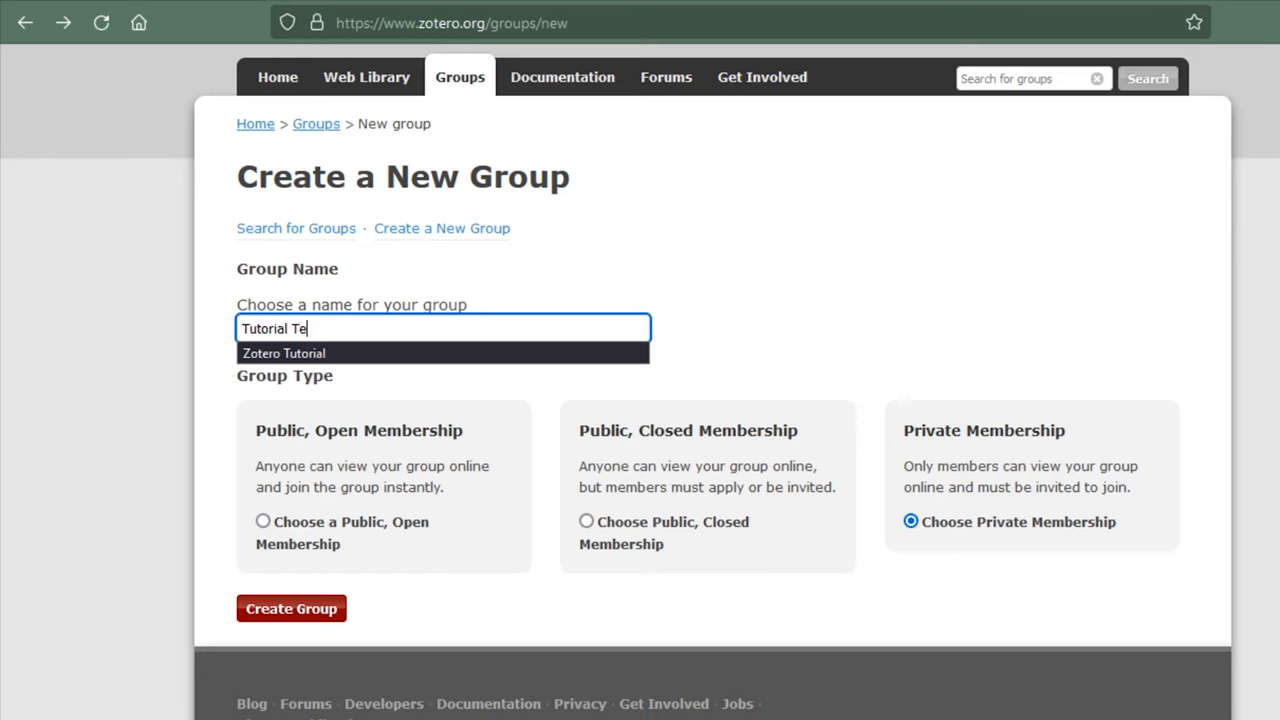
pyautogui.write('st')
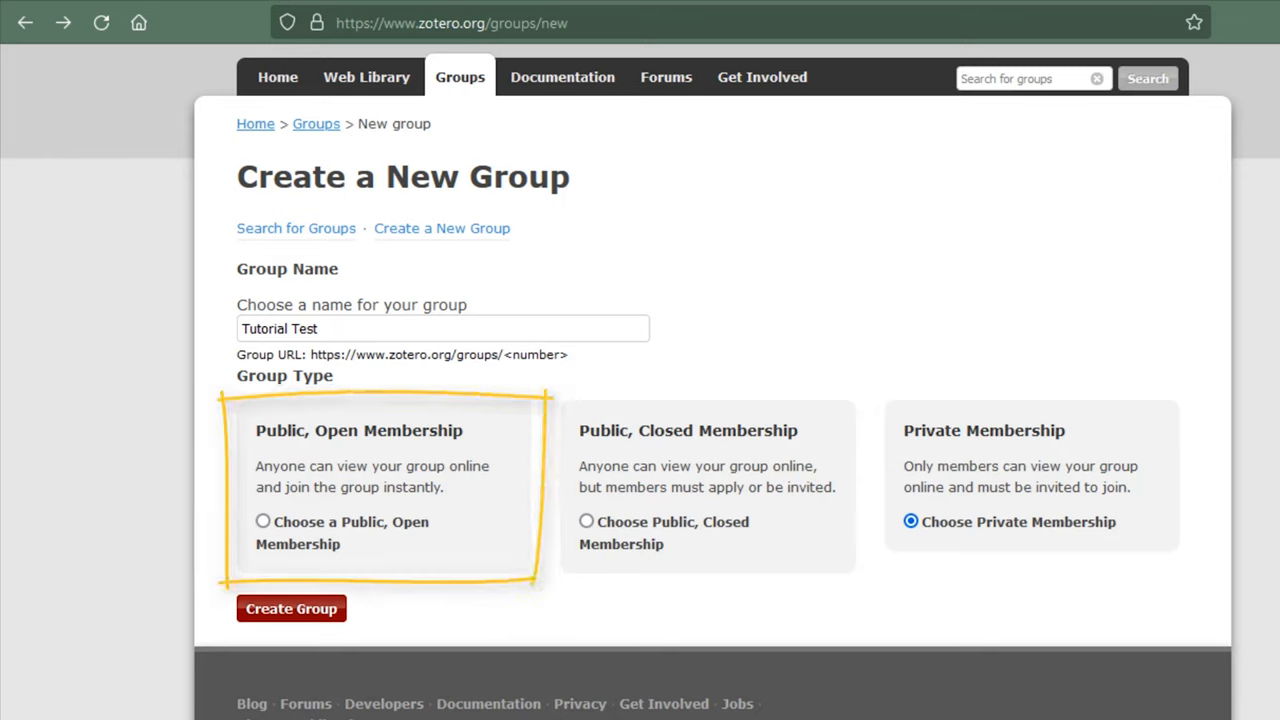
pyautogui.moveTo(1055, 632)
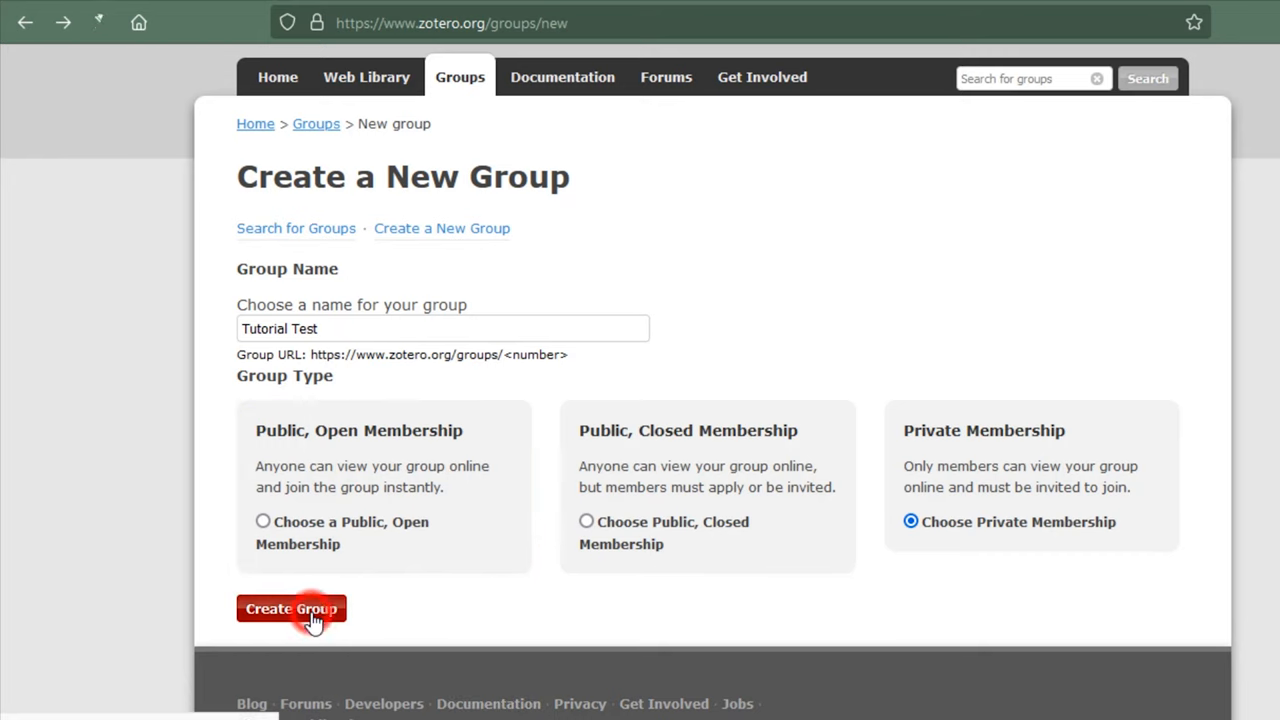
# Create the private 'Tutorial Test' group and open its Members Settings
pyautogui.click(291, 608)
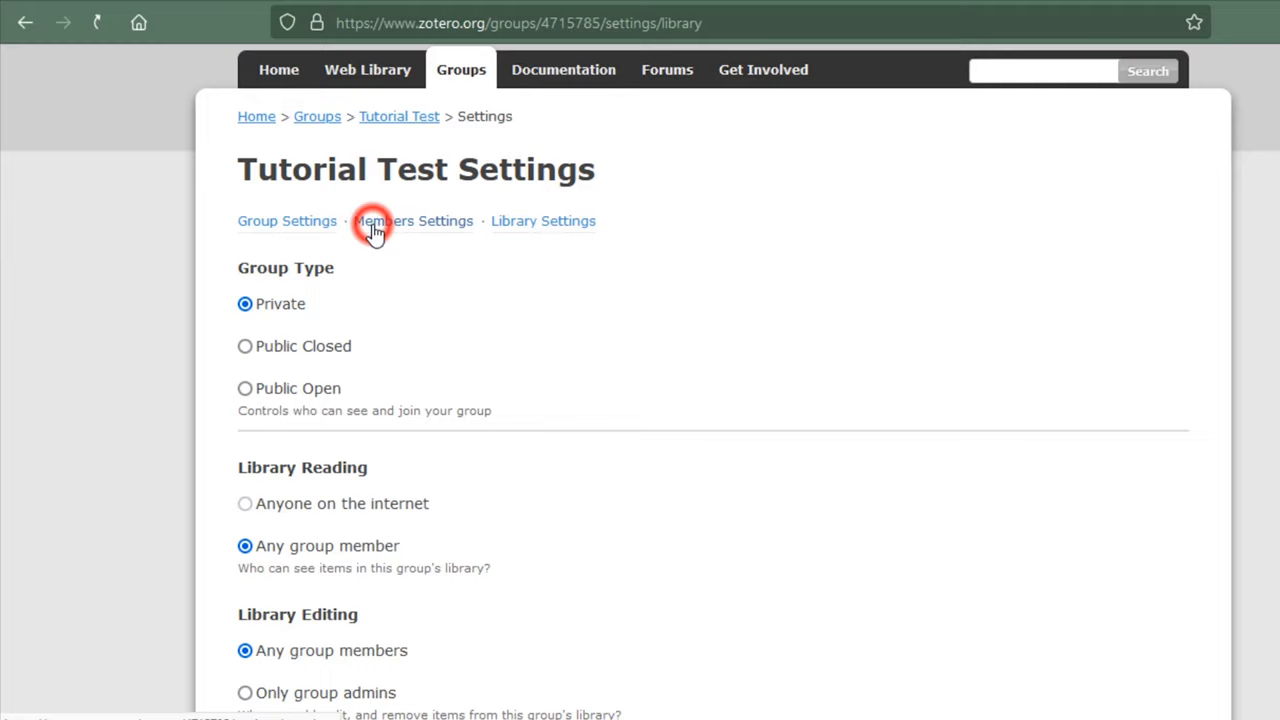
pyautogui.click(413, 221)
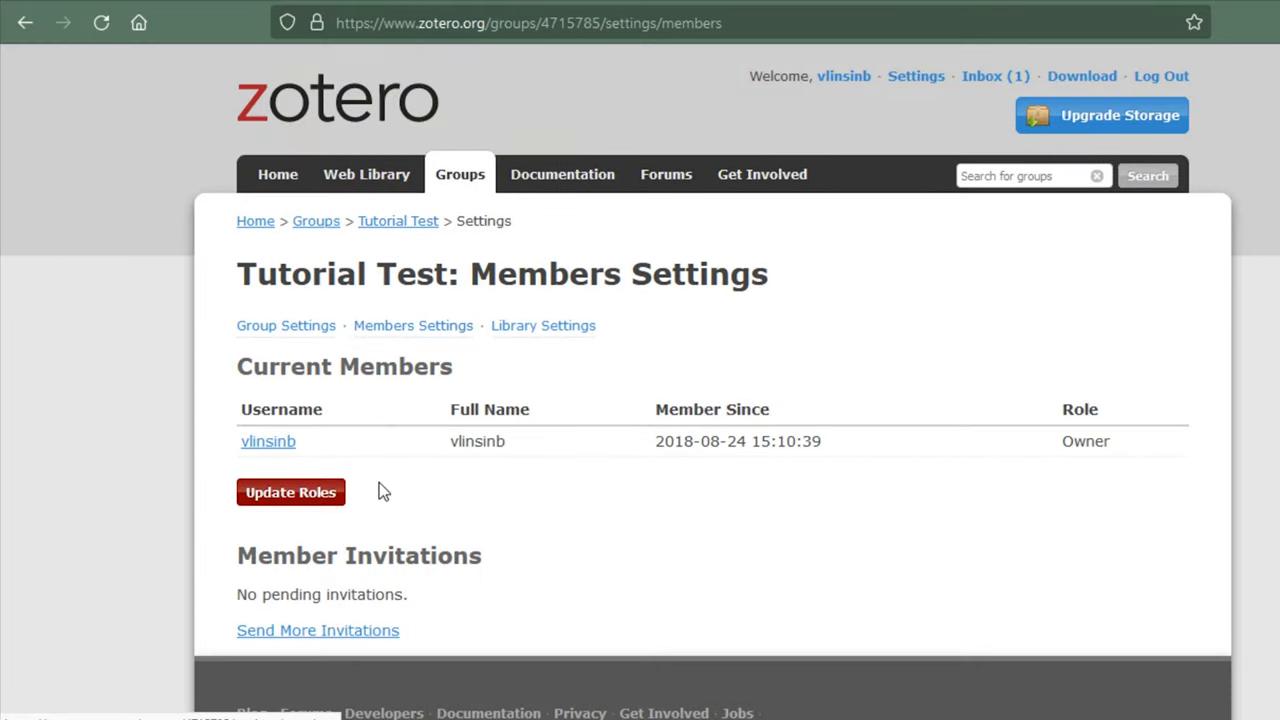
pyautogui.click(317, 630)
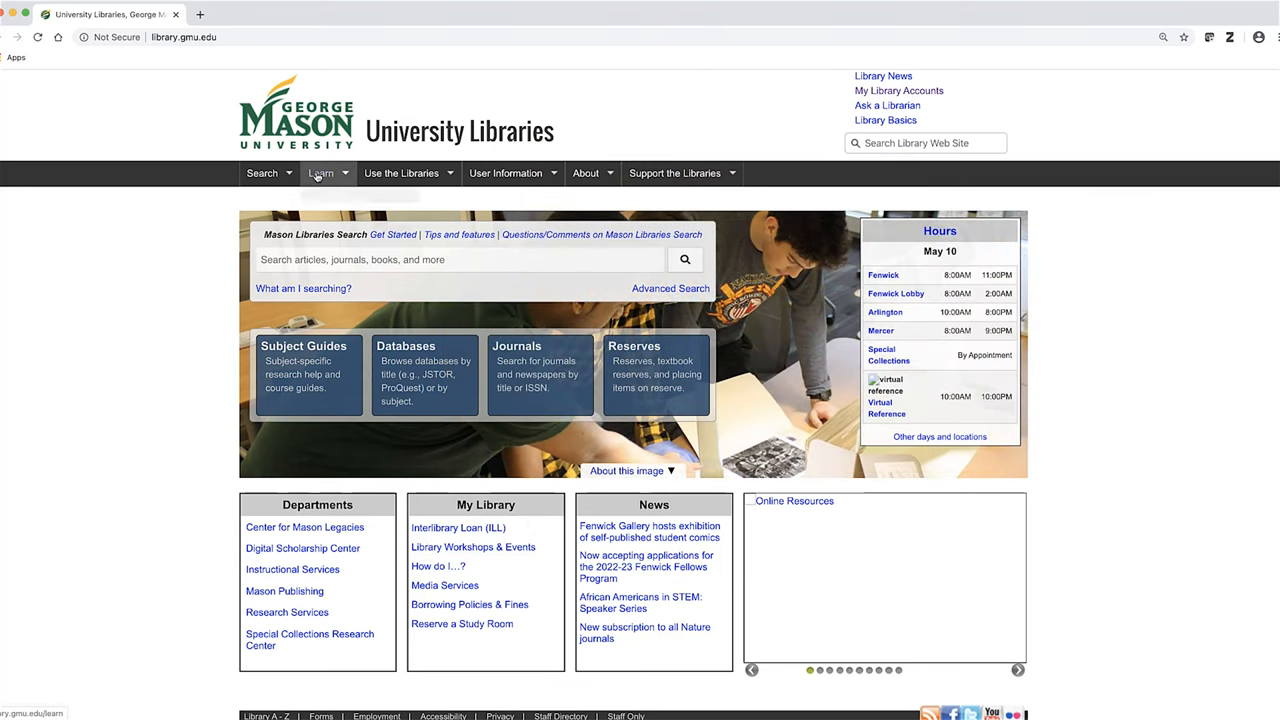
pyautogui.click(321, 173)
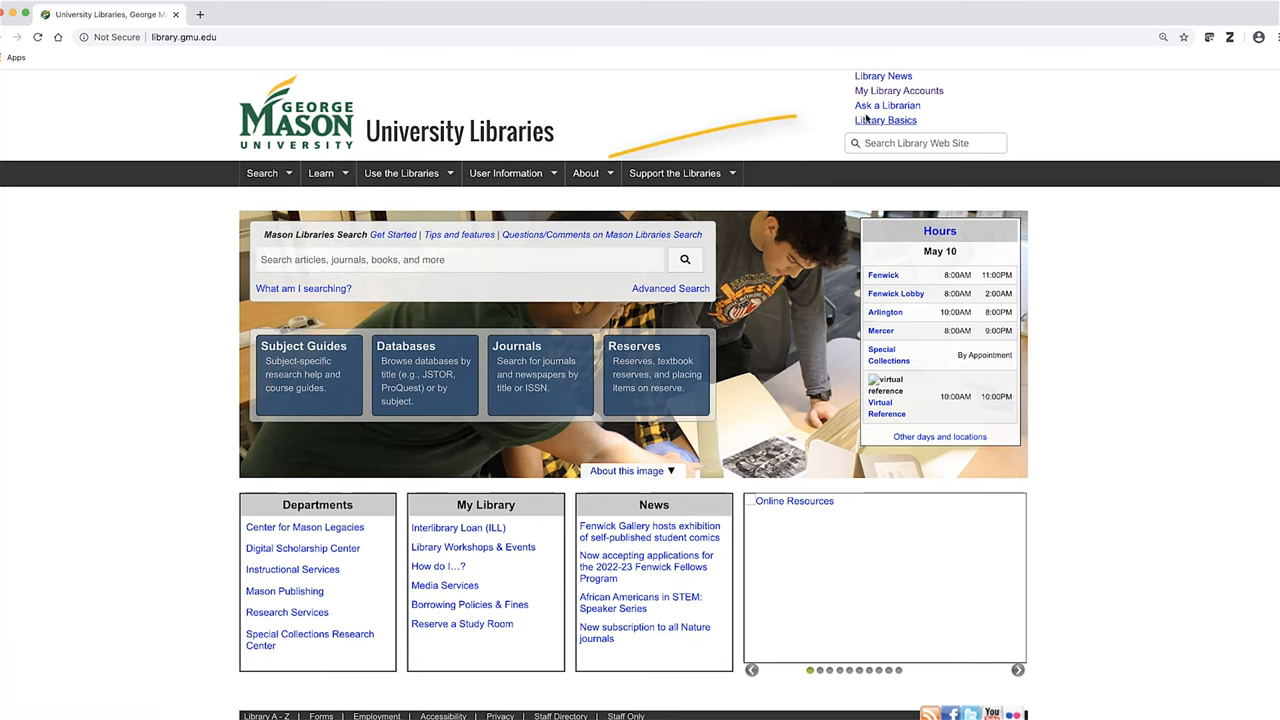
pyautogui.moveTo(887, 105)
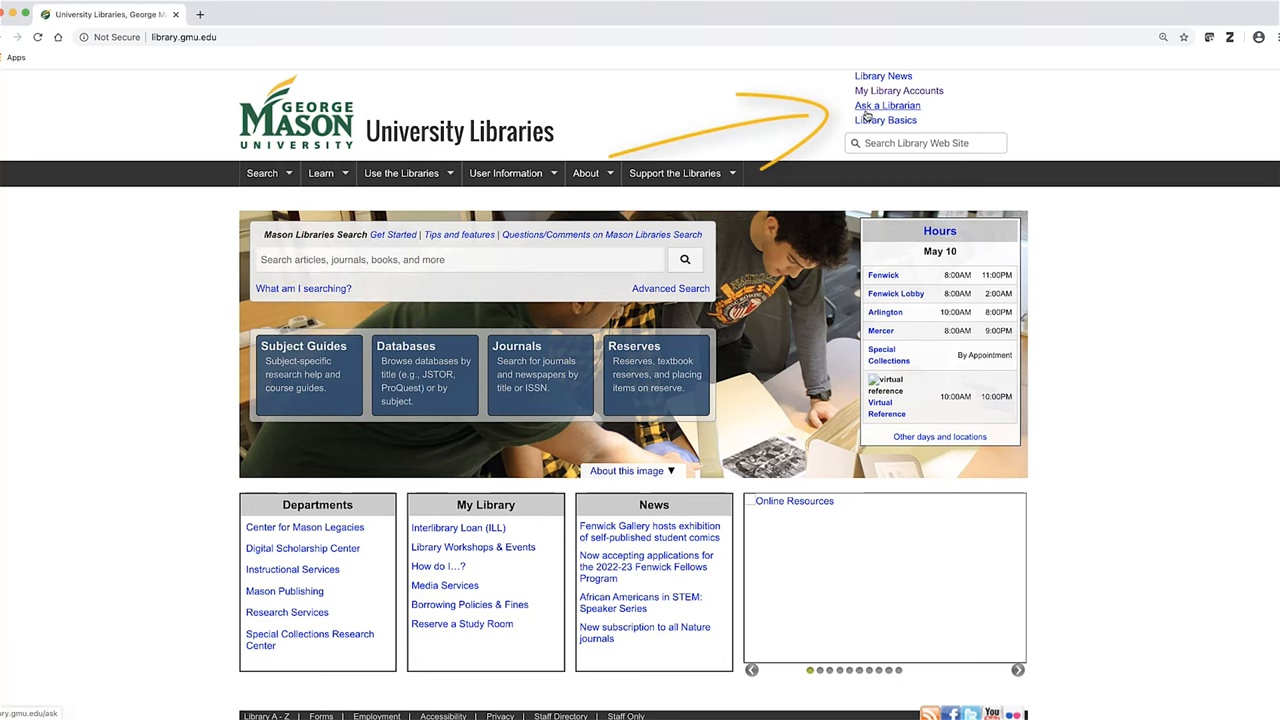